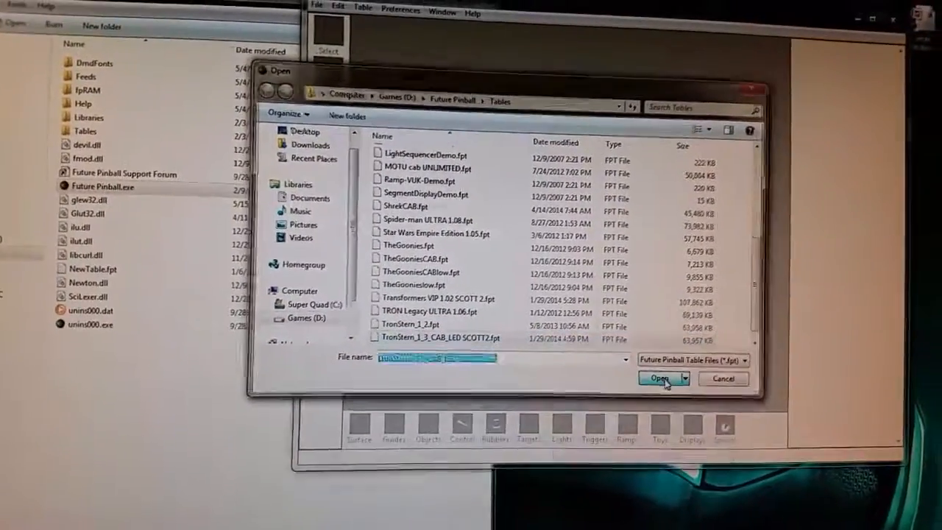
# Step: Open the chosen TronStern table file in the editor
pyautogui.click(658, 378)
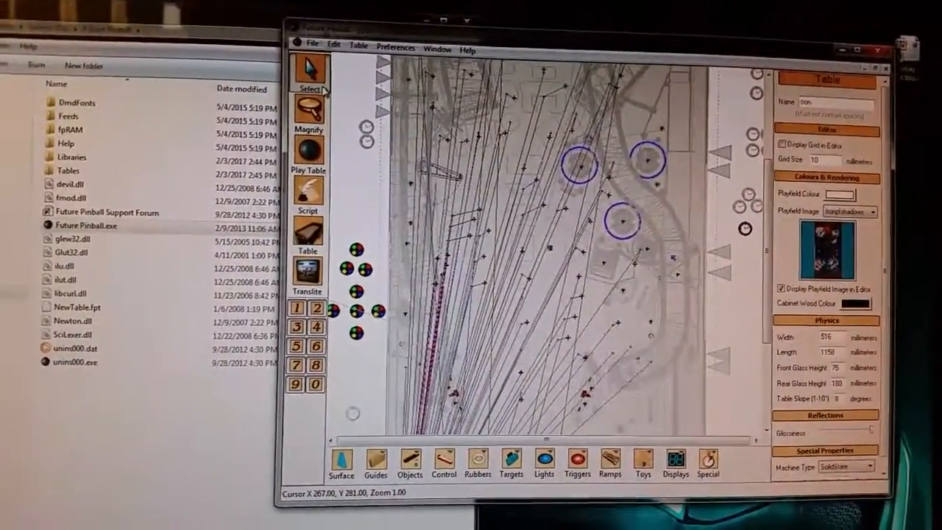
# Step: Open TheGooniesCAB.fpt from the Tables folder in place of the Tron table
pyautogui.click(309, 48)
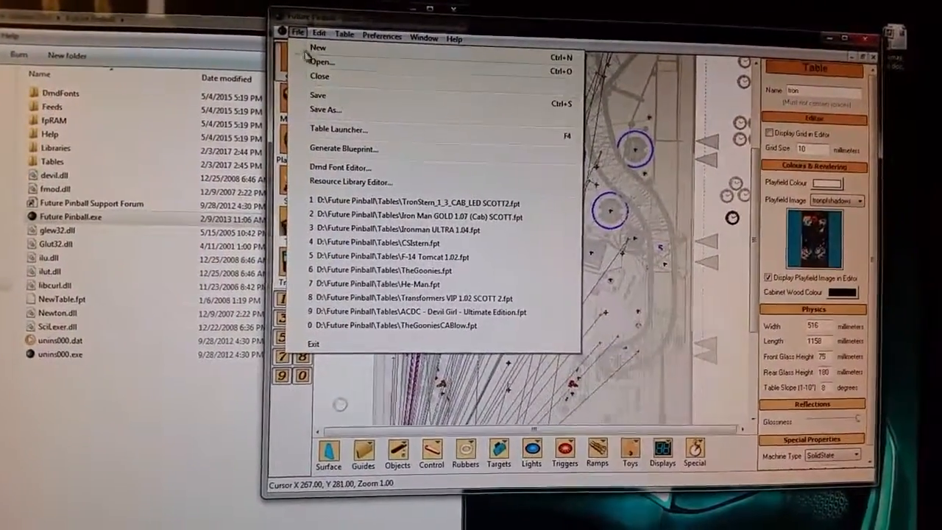
pyautogui.click(322, 63)
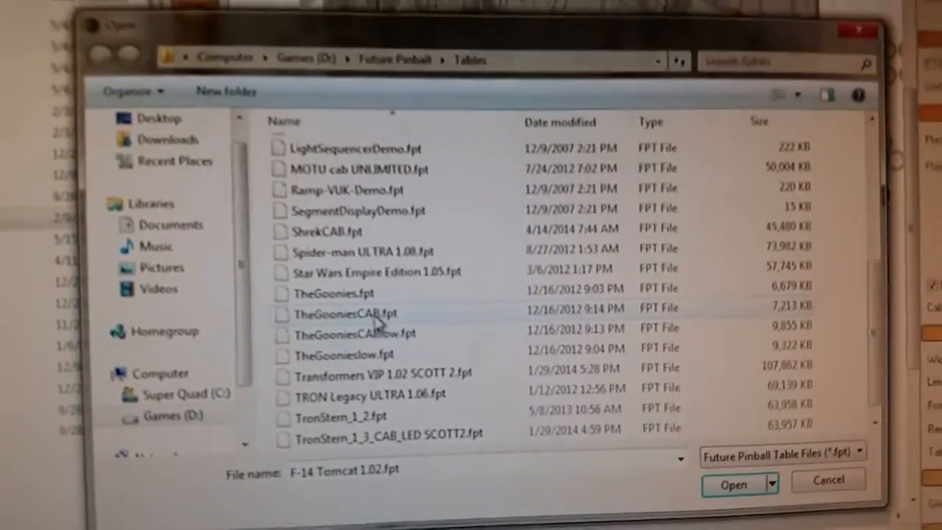
pyautogui.click(338, 314)
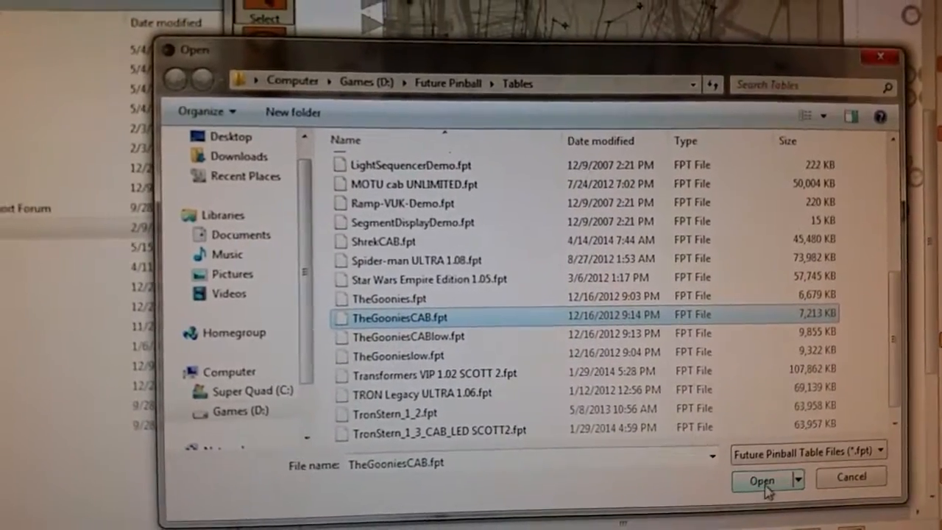
pyautogui.click(759, 479)
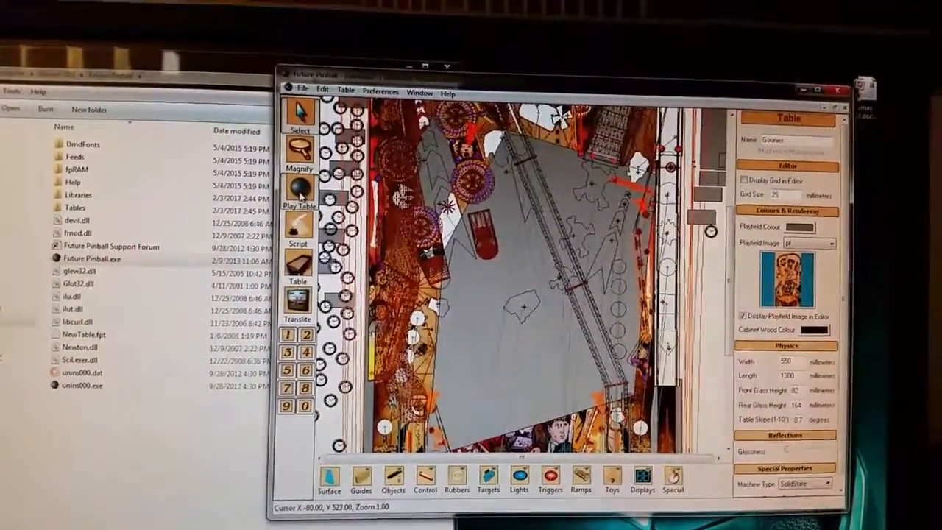
# Step: Click in the editor window as Future Pinball closes silently to Explorer
pyautogui.click(298, 185)
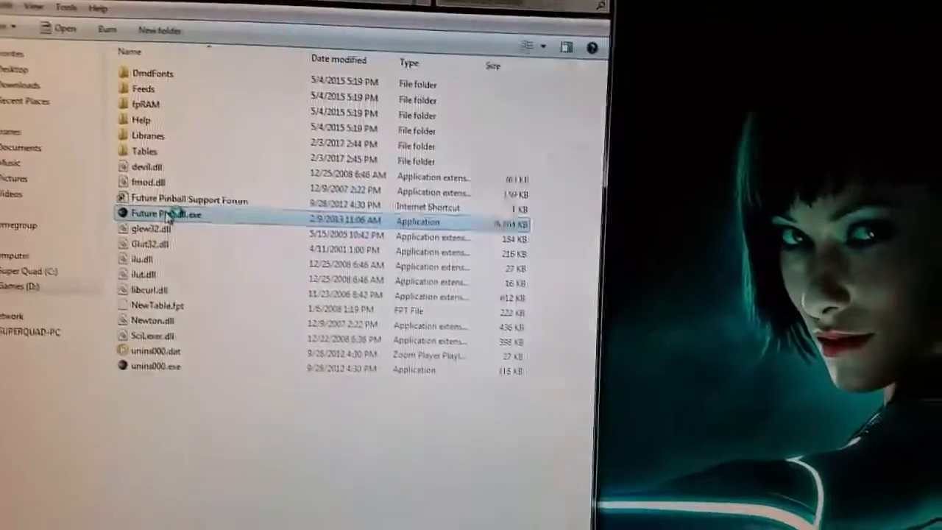
# Step: Relaunch Future Pinball.exe and open TheGoonies.fpt, leaving an empty grey workspace
pyautogui.doubleClick(162, 213)
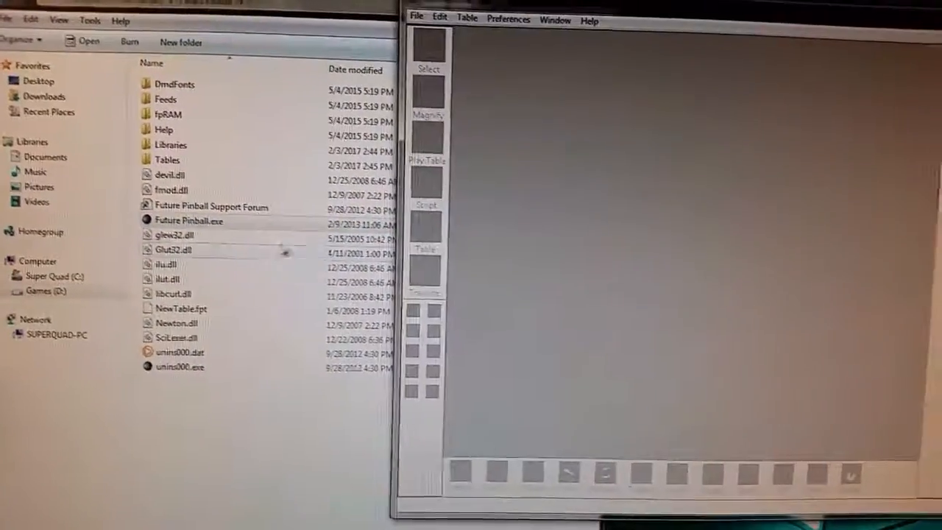
pyautogui.click(418, 19)
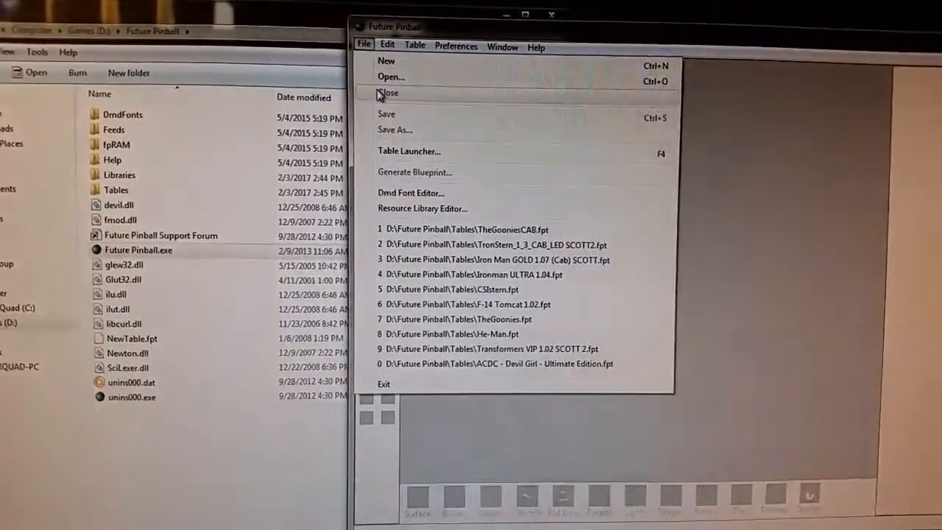
pyautogui.click(391, 77)
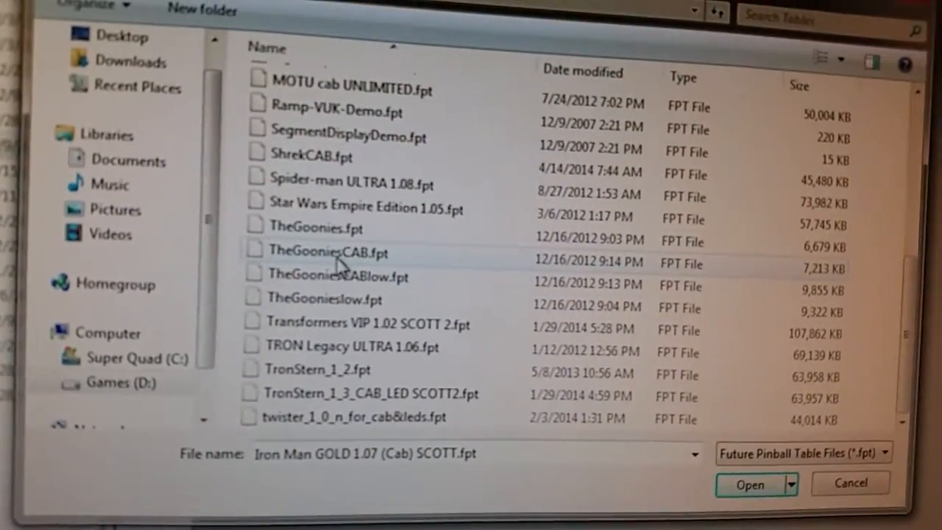
pyautogui.click(305, 239)
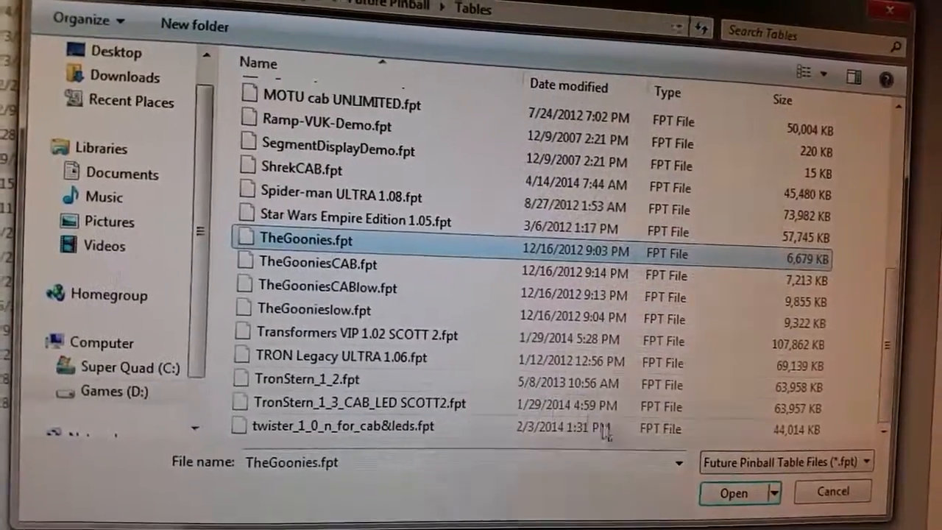
pyautogui.click(737, 492)
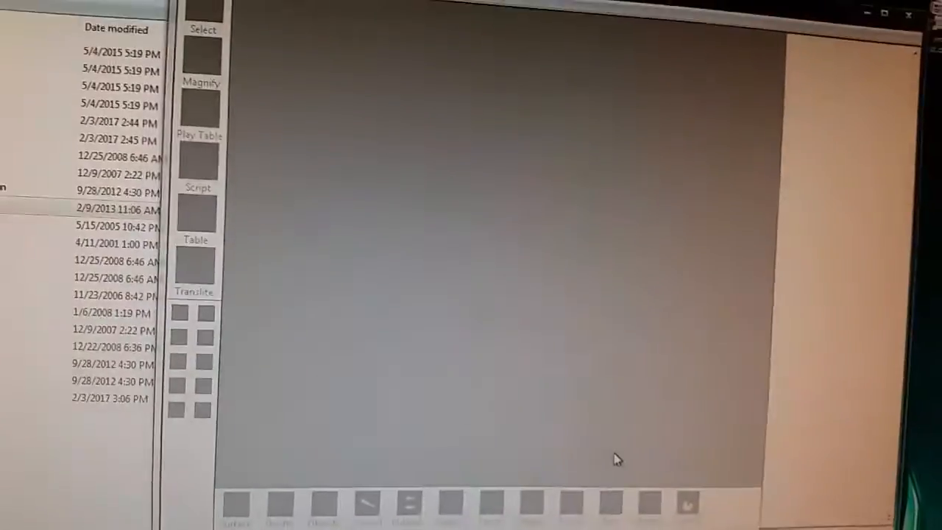